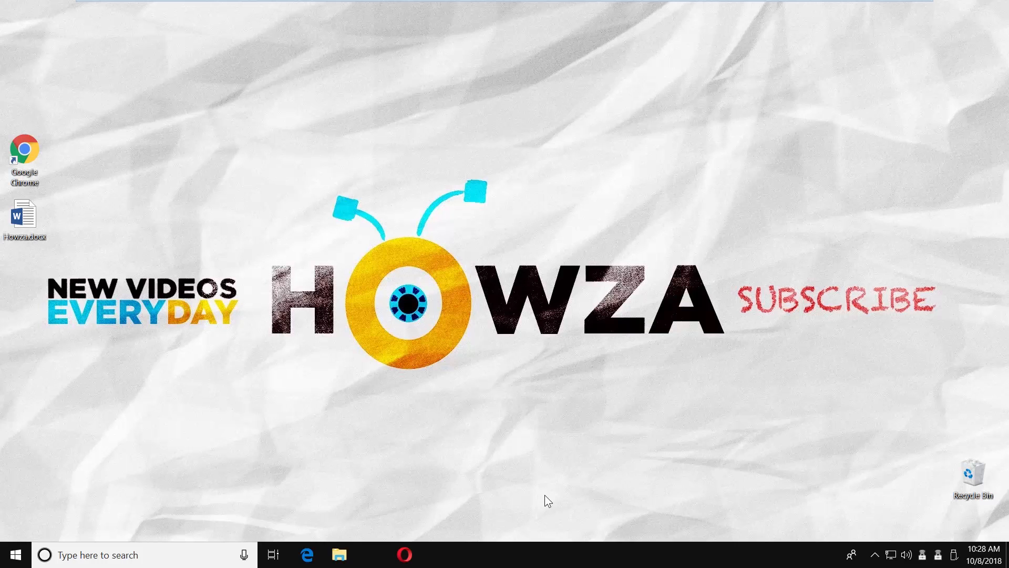
mouse_move(51, 250)
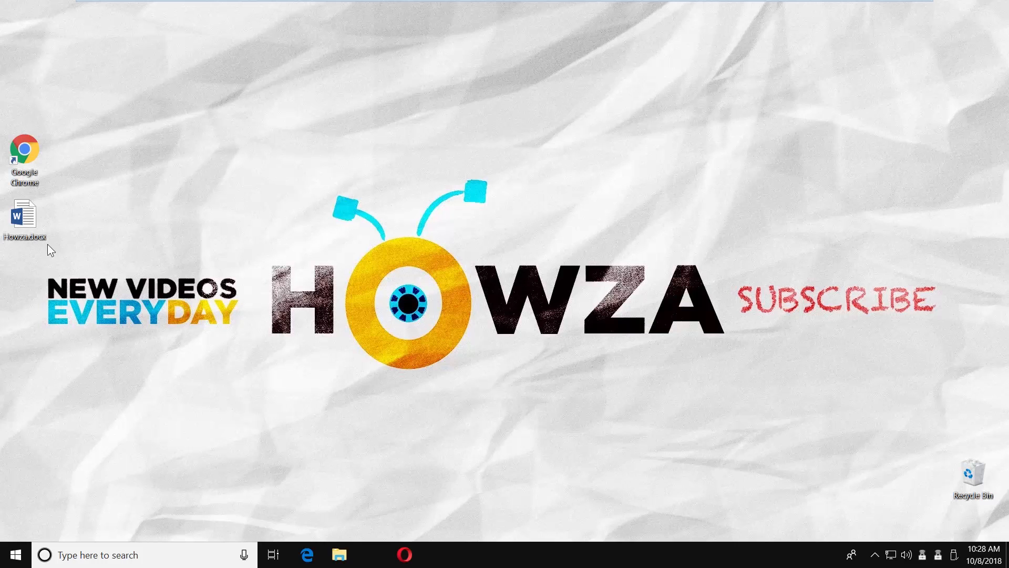
Step: Open Howza.docx from its desktop icon
double_click(25, 215)
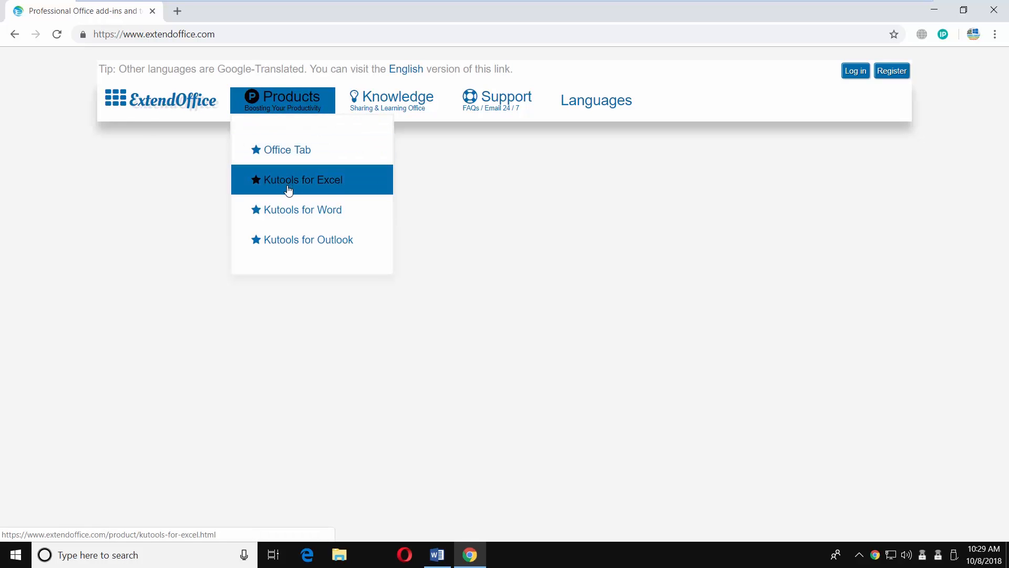
Step: Go from the Kutools for Word product page to its download page
left_click(302, 209)
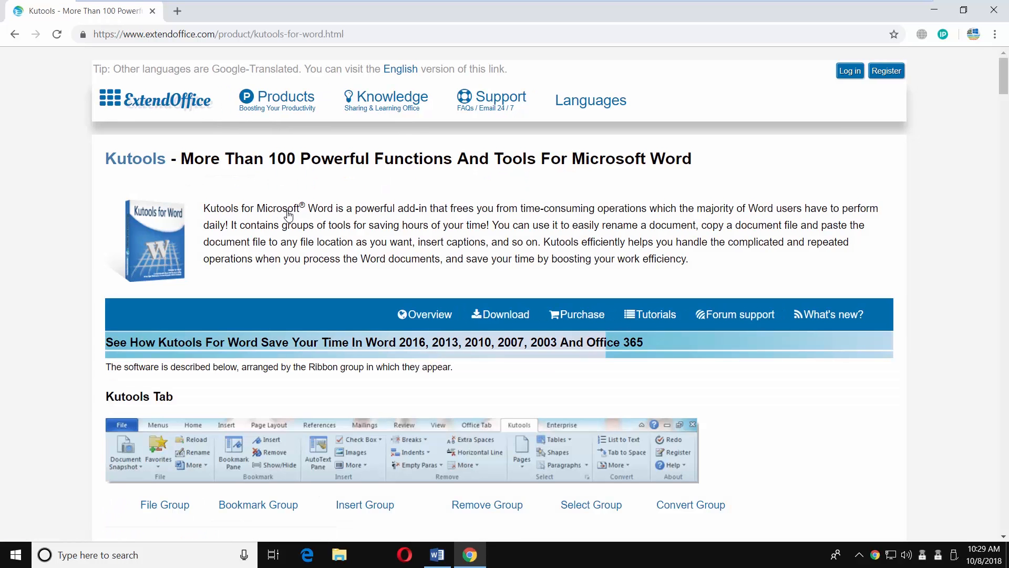
left_click(500, 314)
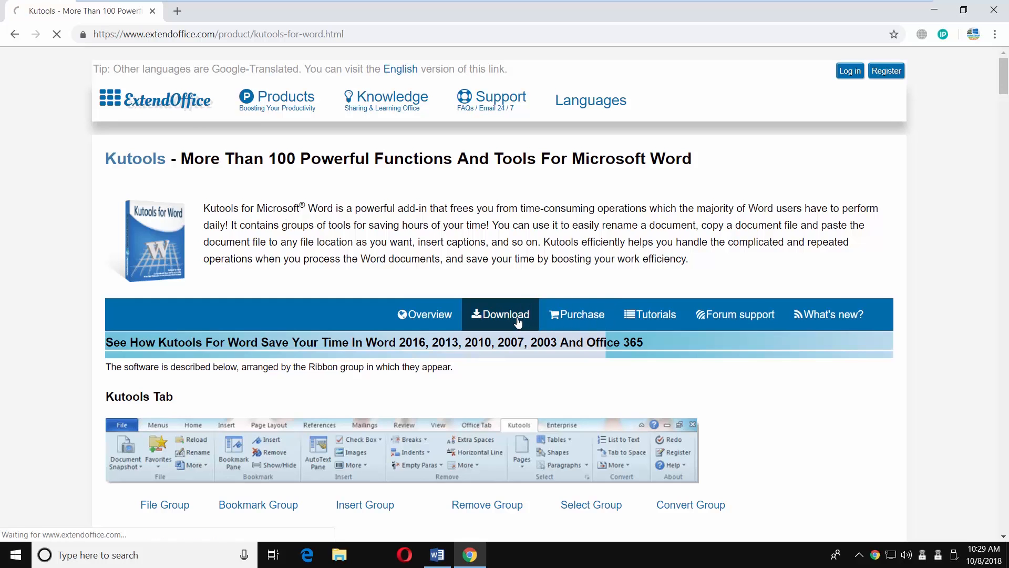
left_click(501, 315)
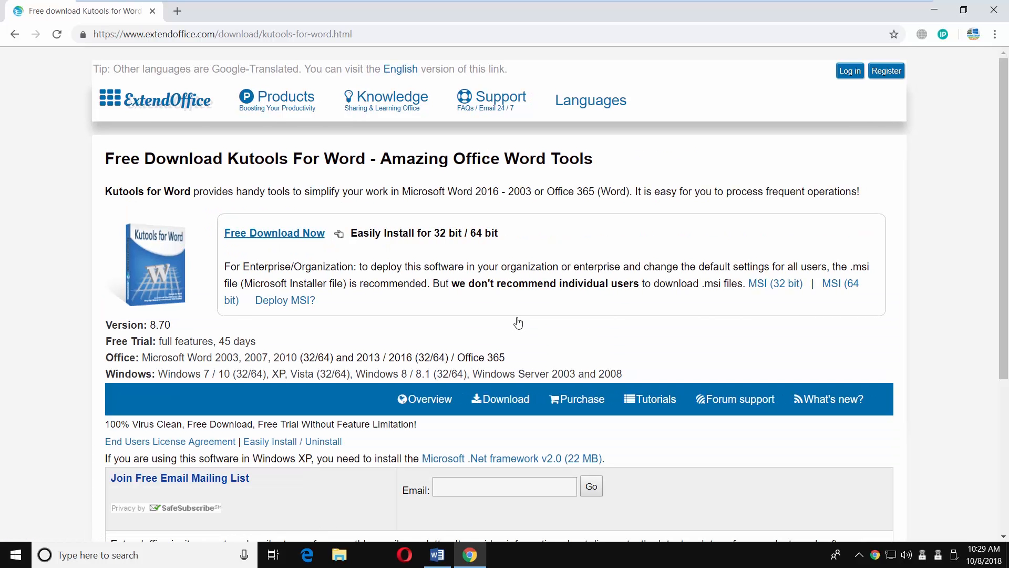
Step: Download WordKutools.exe and save it to the Desktop
left_click(274, 232)
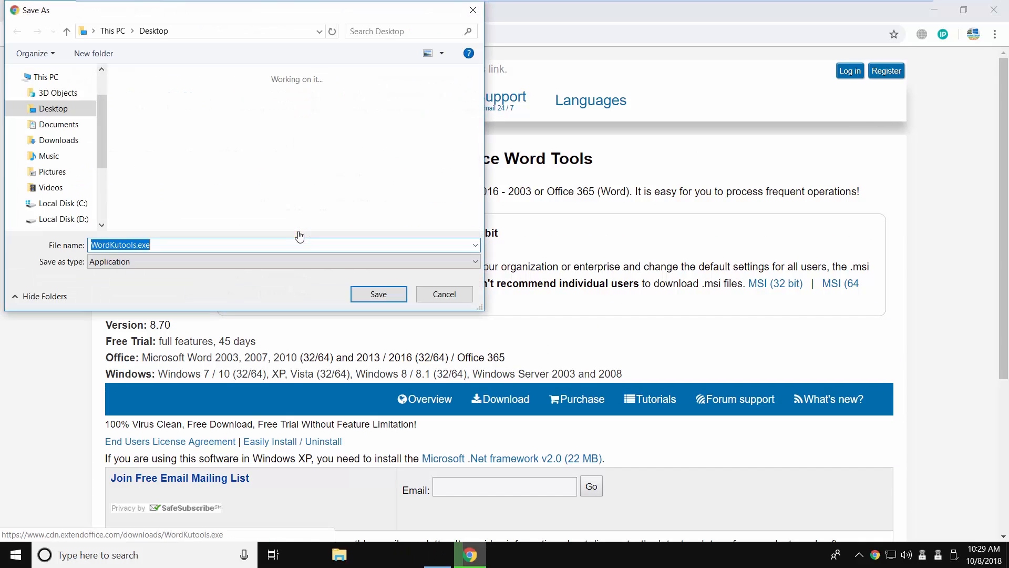
left_click(378, 295)
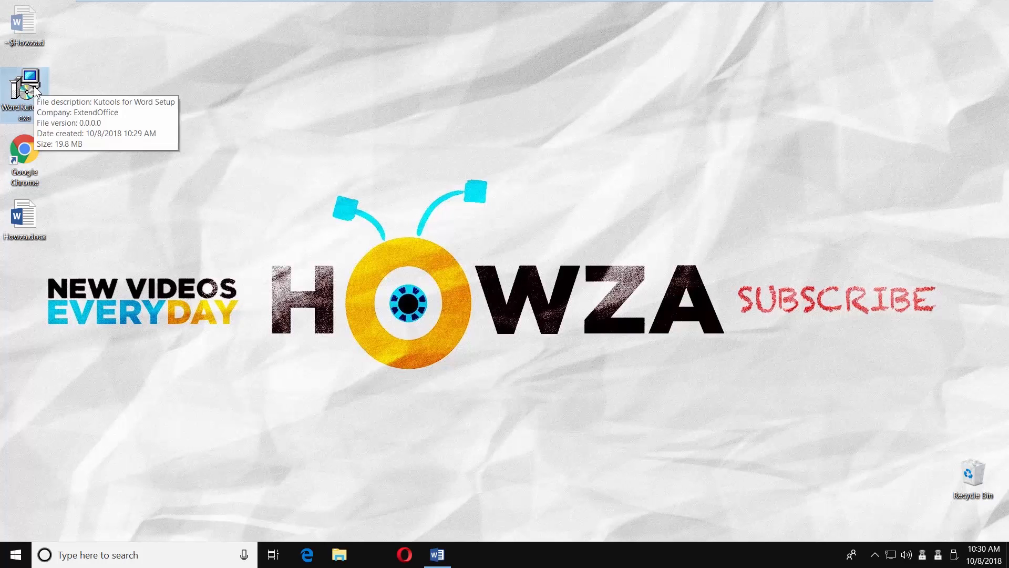
mouse_move(541, 297)
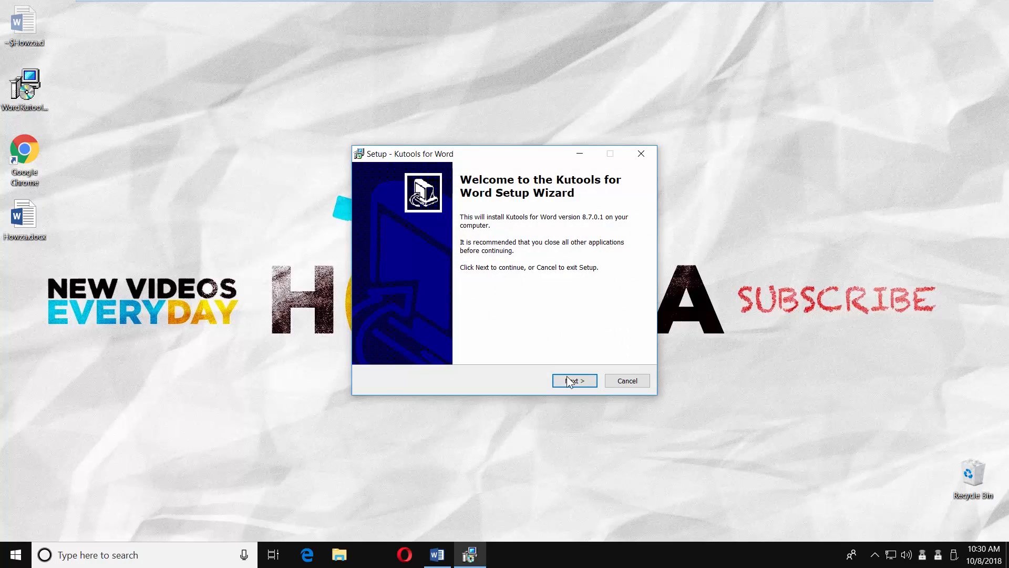
Step: Run setup with the license accepted and the default ExtendOffice folder, then finish
left_click(572, 381)
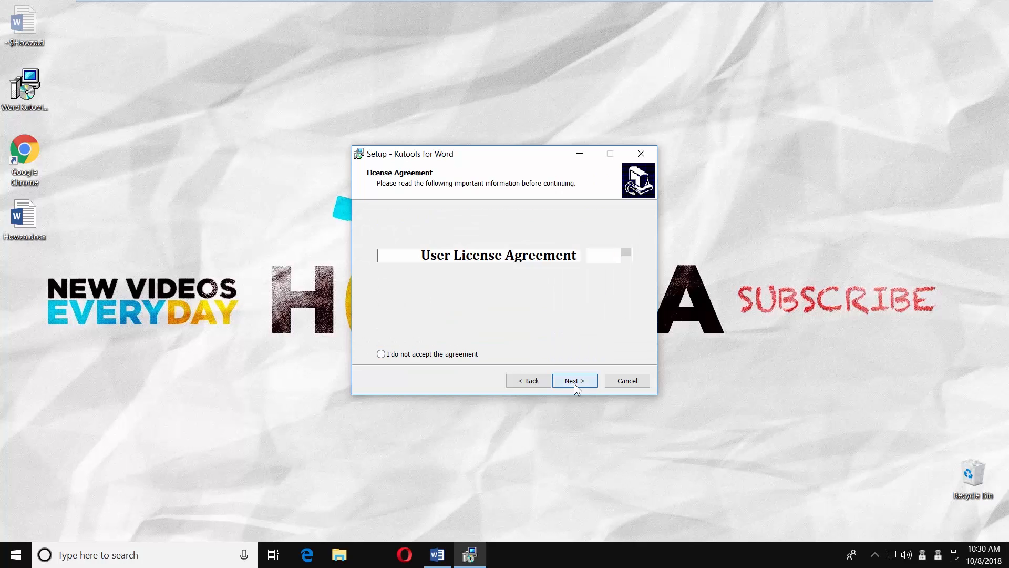
left_click(574, 380)
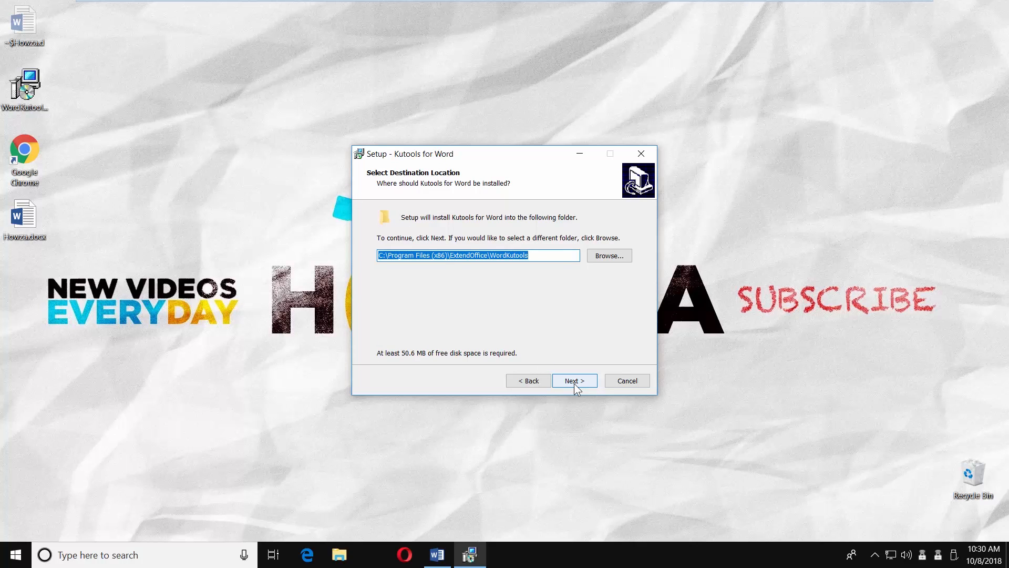
left_click(573, 380)
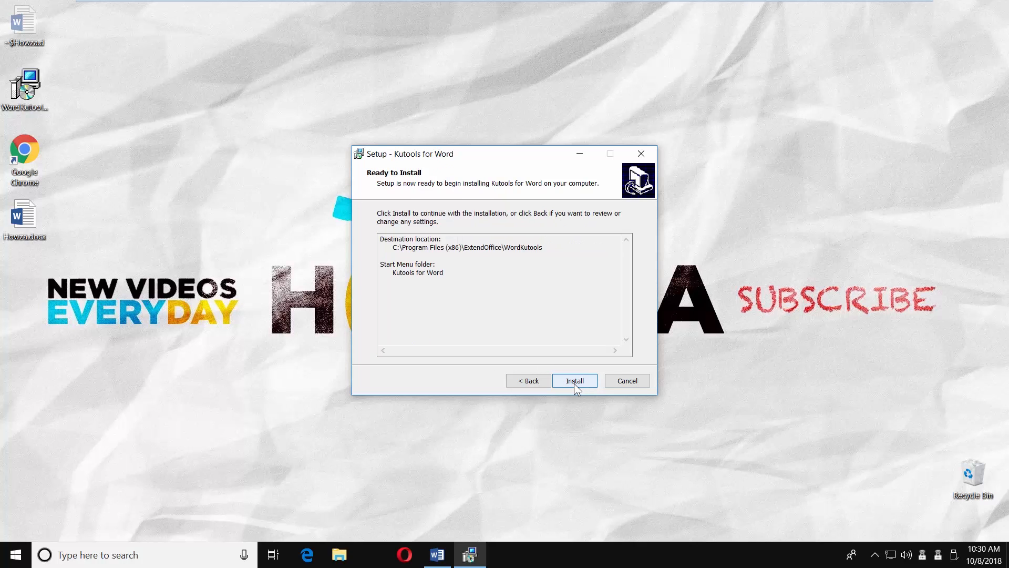
left_click(573, 380)
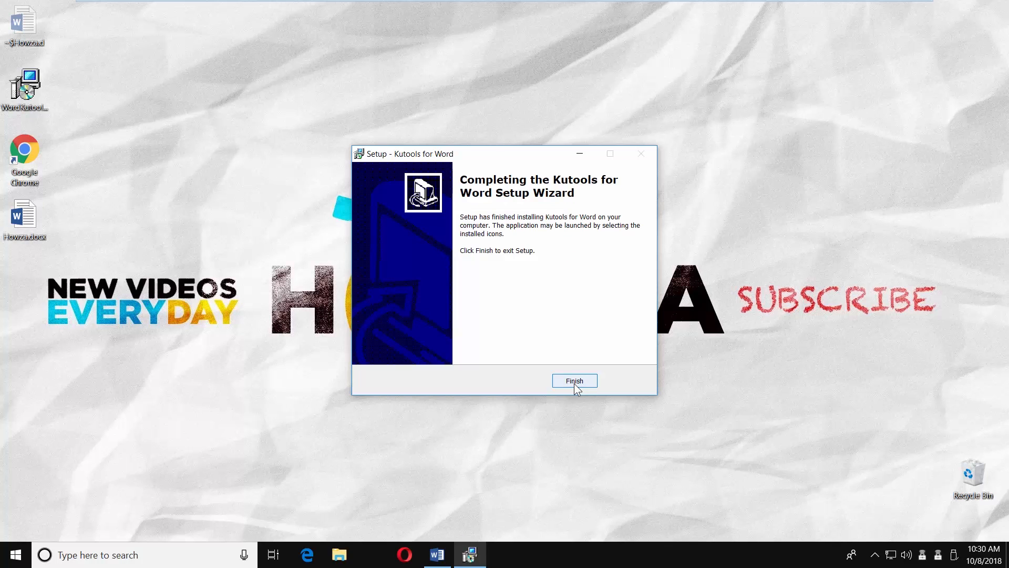
left_click(573, 381)
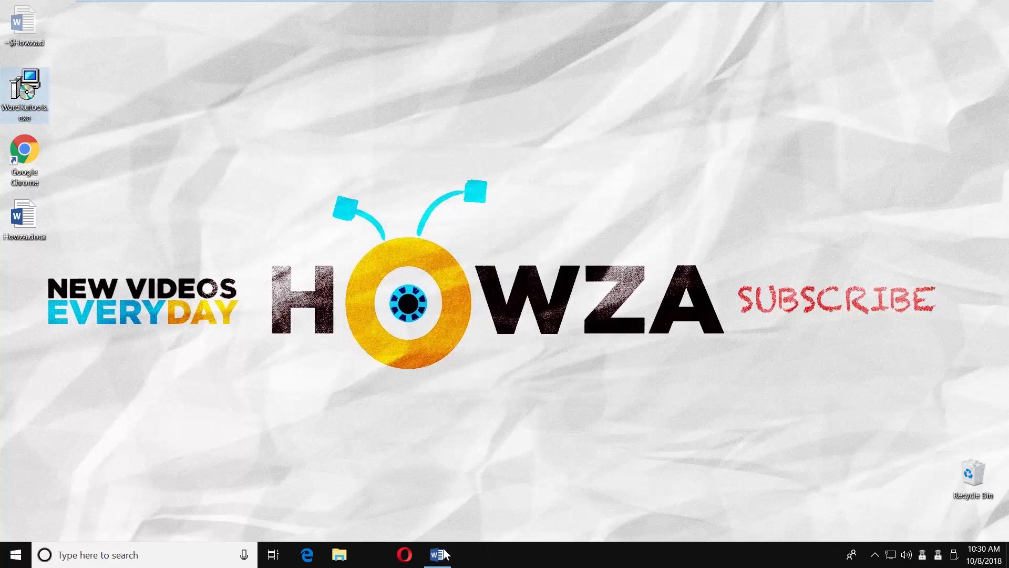
Step: Restart Word with Howza.docx so the add-in loads, and show the KUTOOLS tab
left_click(436, 554)
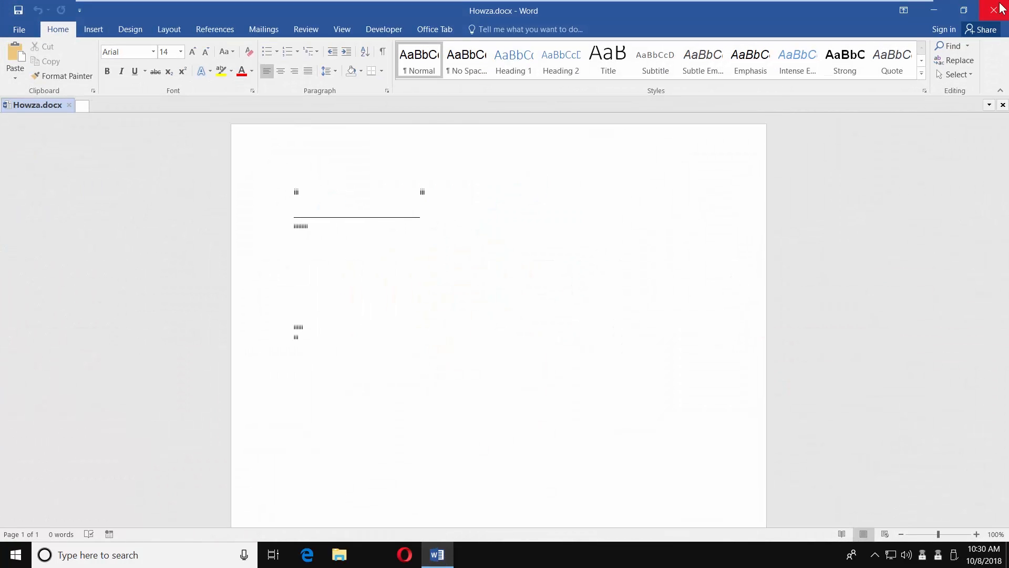
left_click(1000, 9)
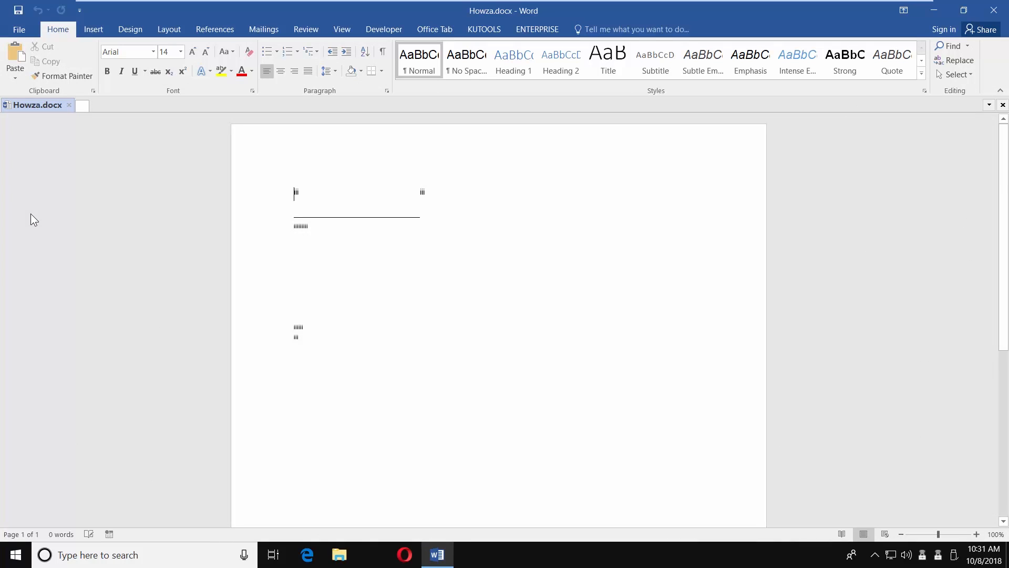
mouse_move(484, 30)
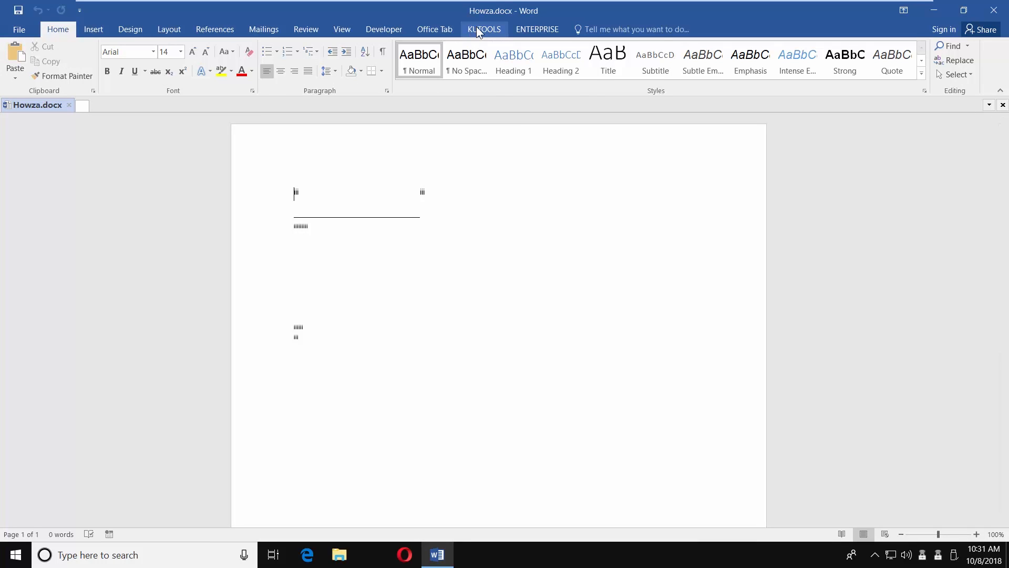
left_click(484, 28)
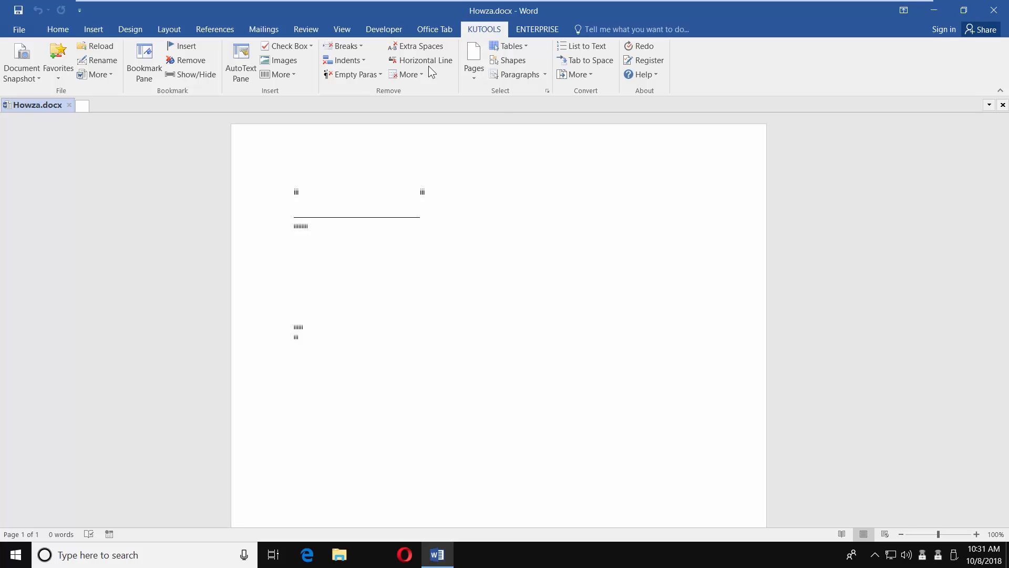
Step: Run More > Remove Endnotes from the Remove group and confirm with Yes
left_click(404, 74)
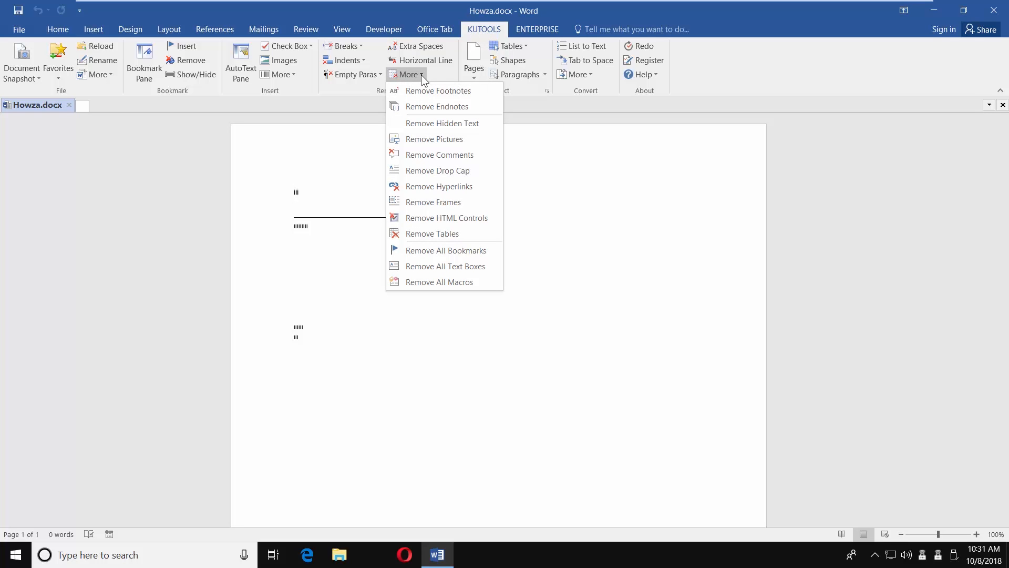
mouse_move(436, 106)
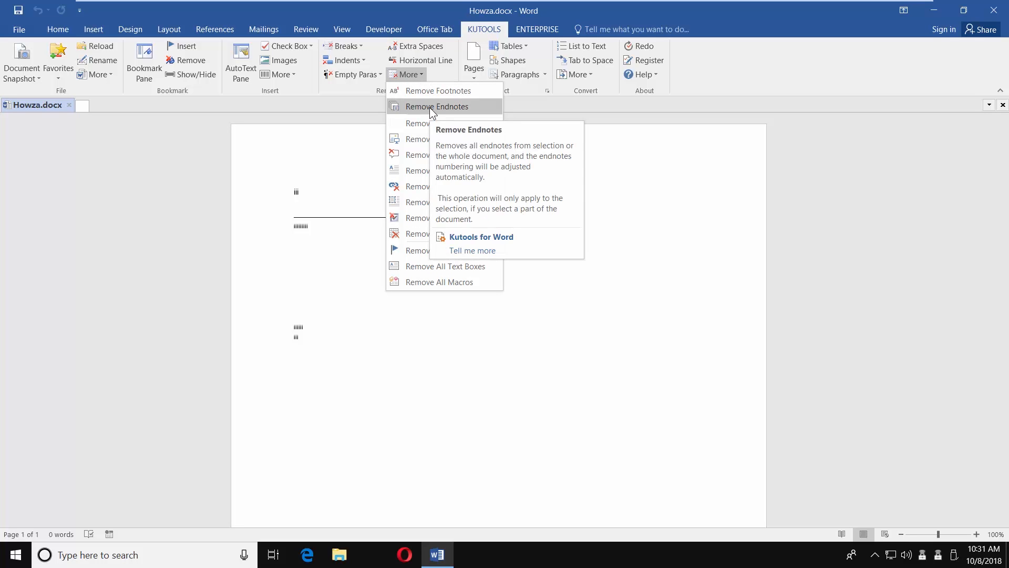
left_click(436, 106)
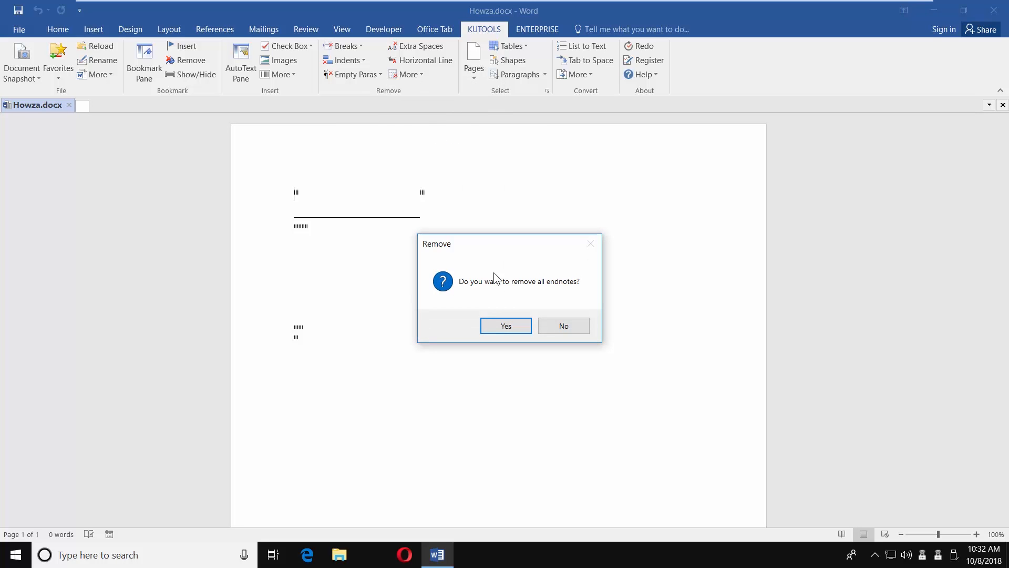
left_click(504, 325)
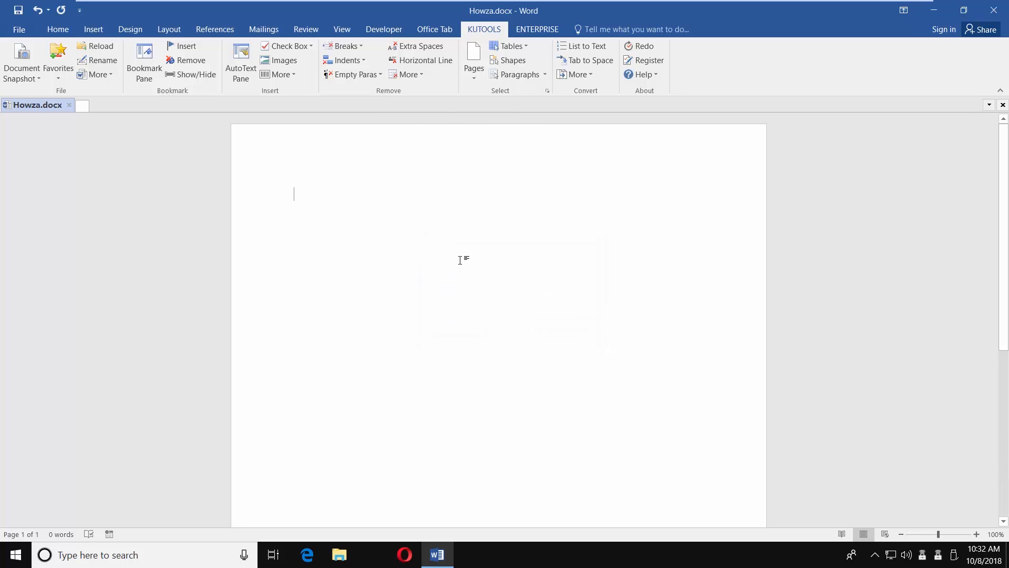